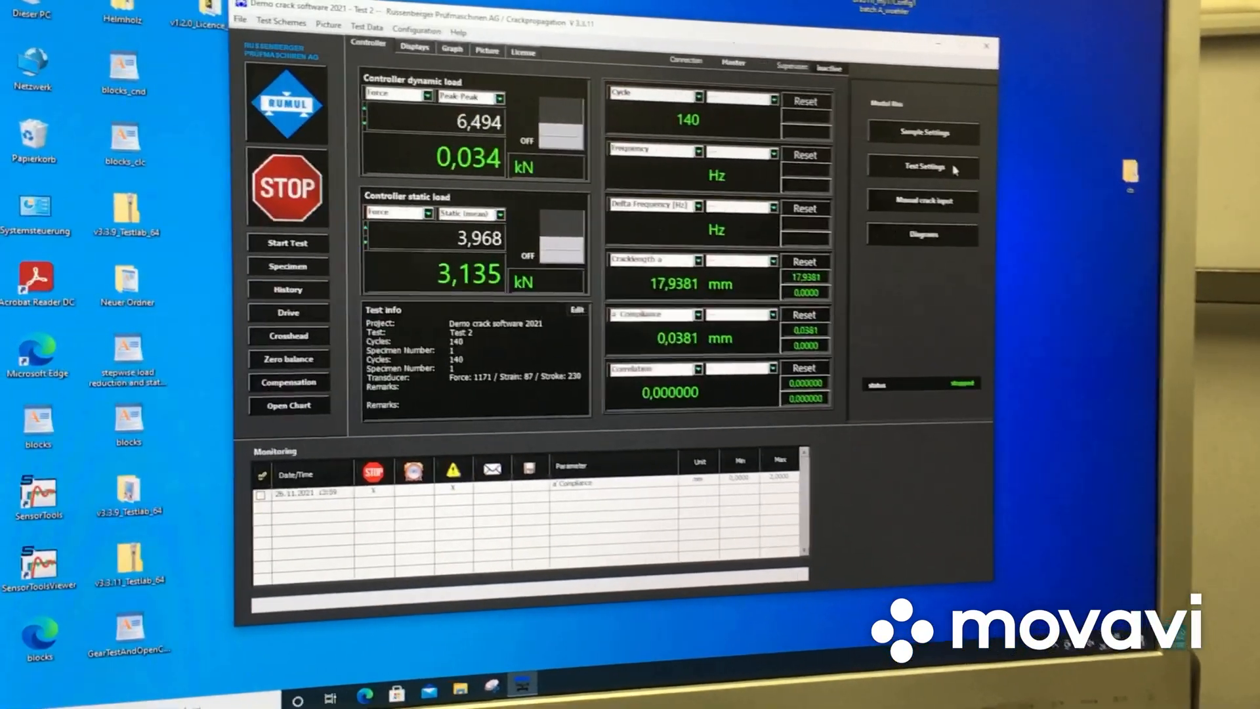
# Review the test guidance settings (delta-K-decreasing mode) and close them.
pyautogui.click(924, 167)
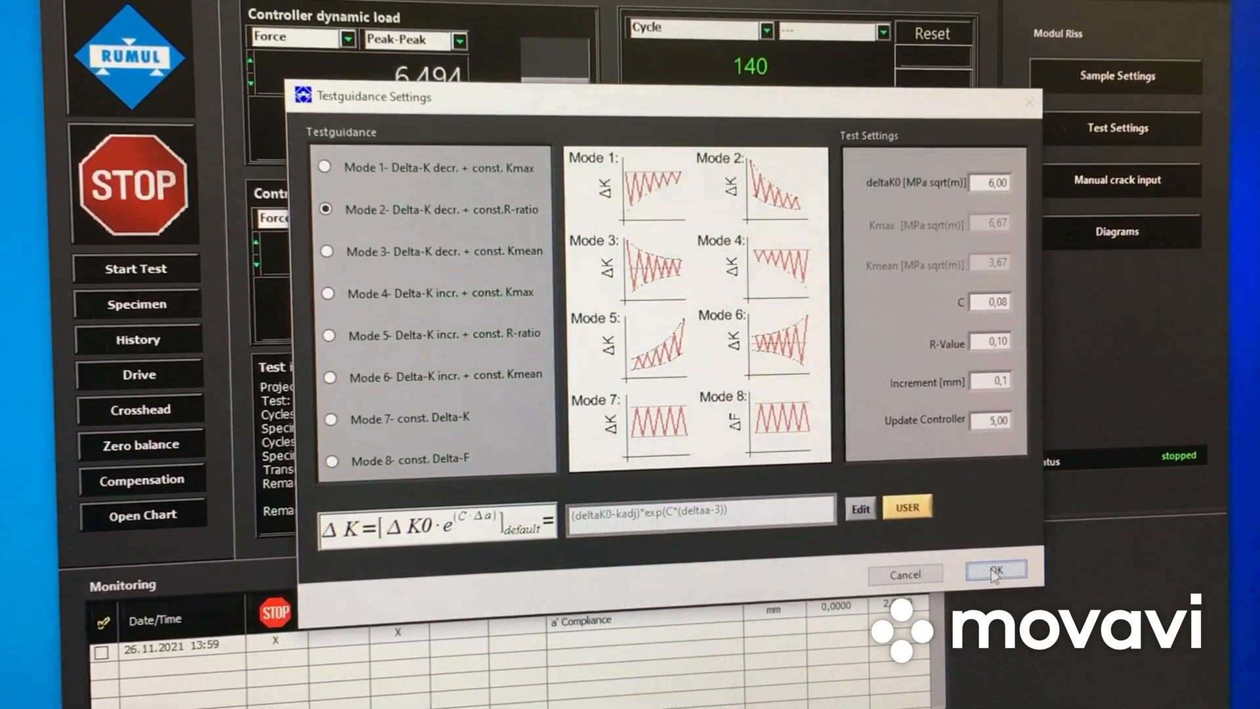
pyautogui.click(997, 569)
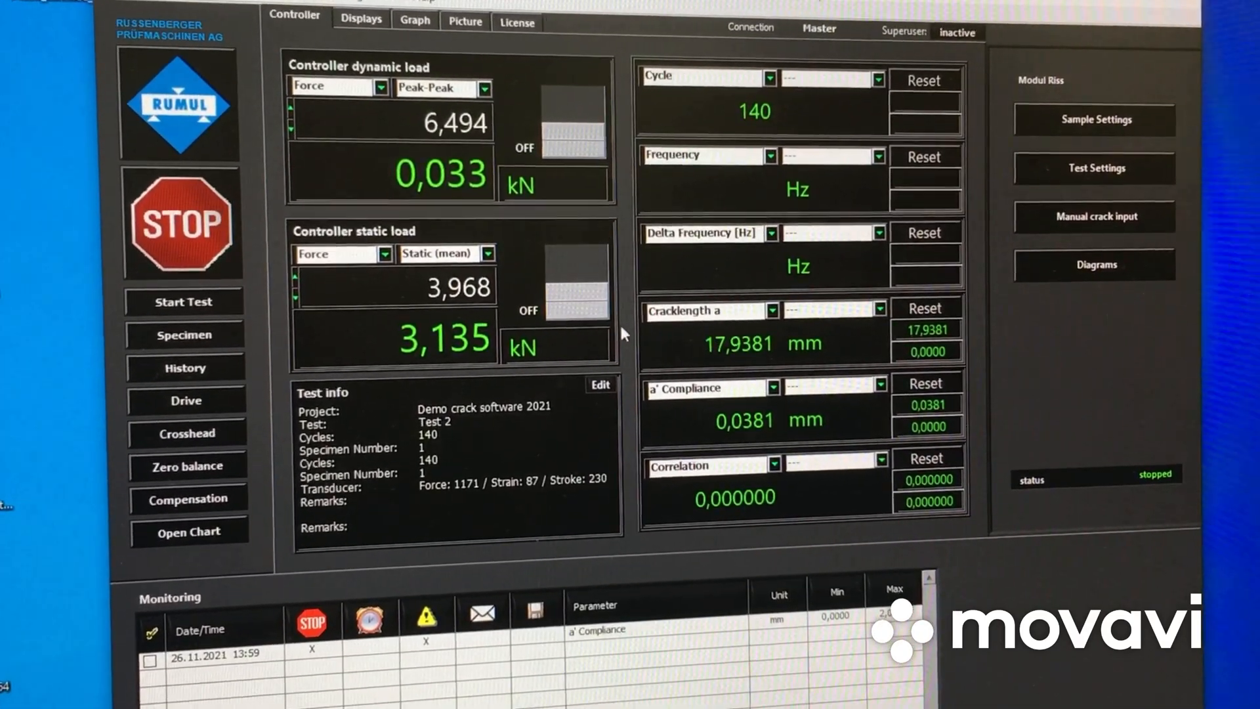
# Switch on the static load and start the crack-propagation test.
pyautogui.click(574, 277)
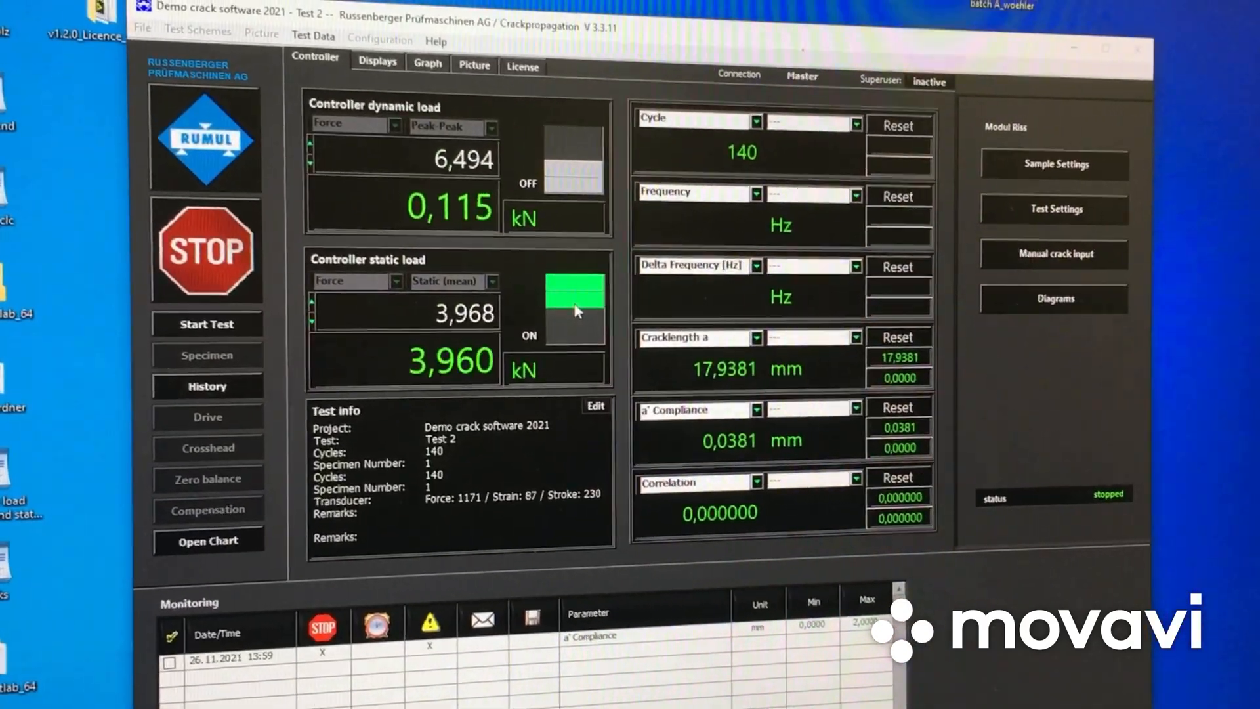
pyautogui.click(206, 324)
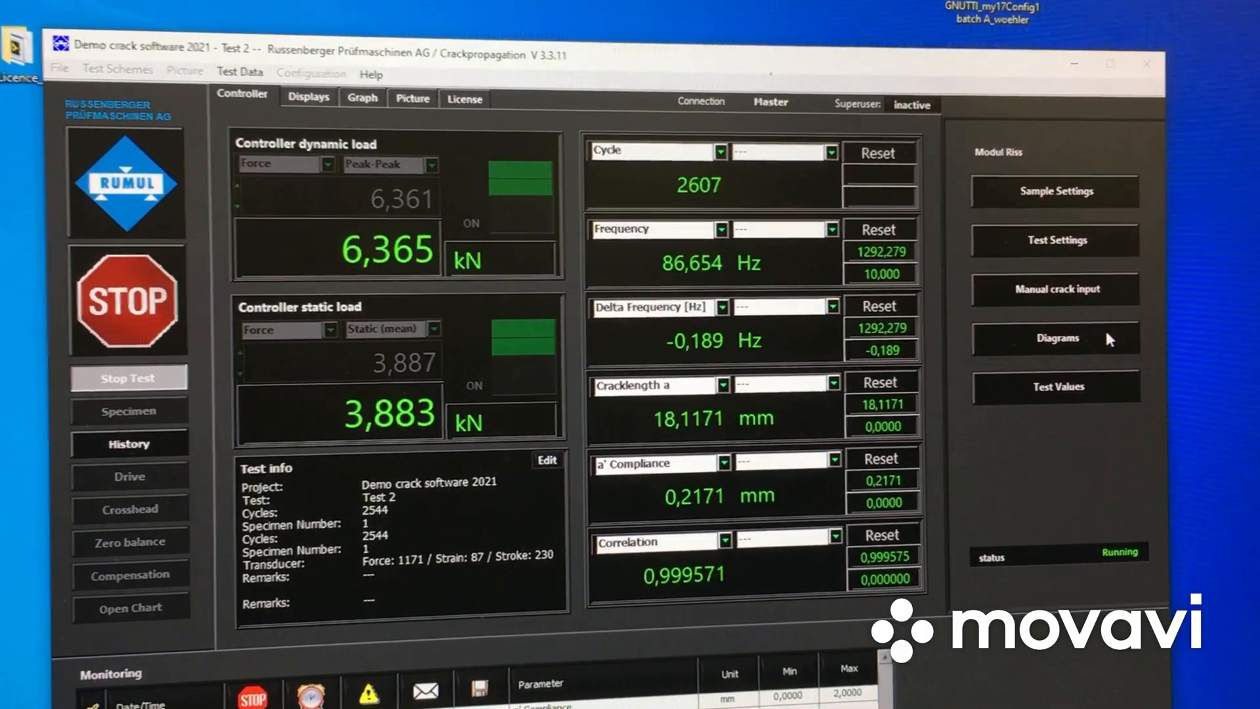
# Show the Sample and Channel Settings with the active CT specimen shape and dimensions.
pyautogui.click(1053, 337)
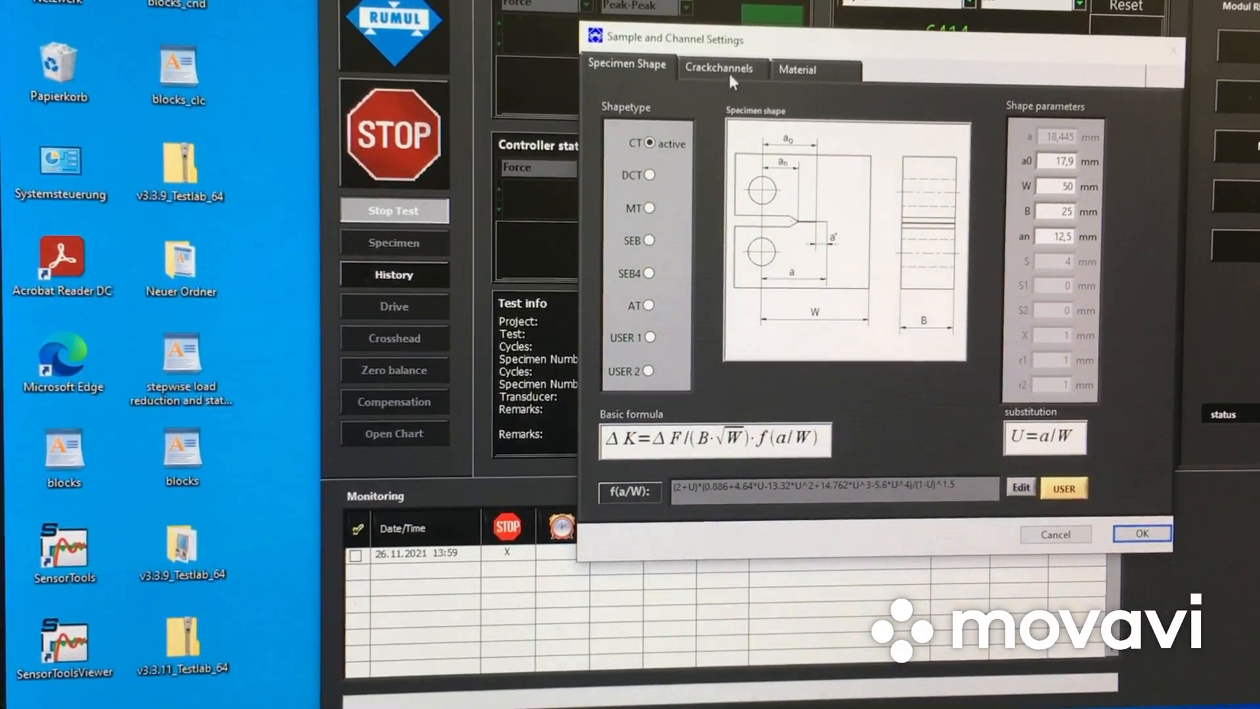
# Show the crack channel settings with Compliance as the controlling channel.
pyautogui.click(719, 67)
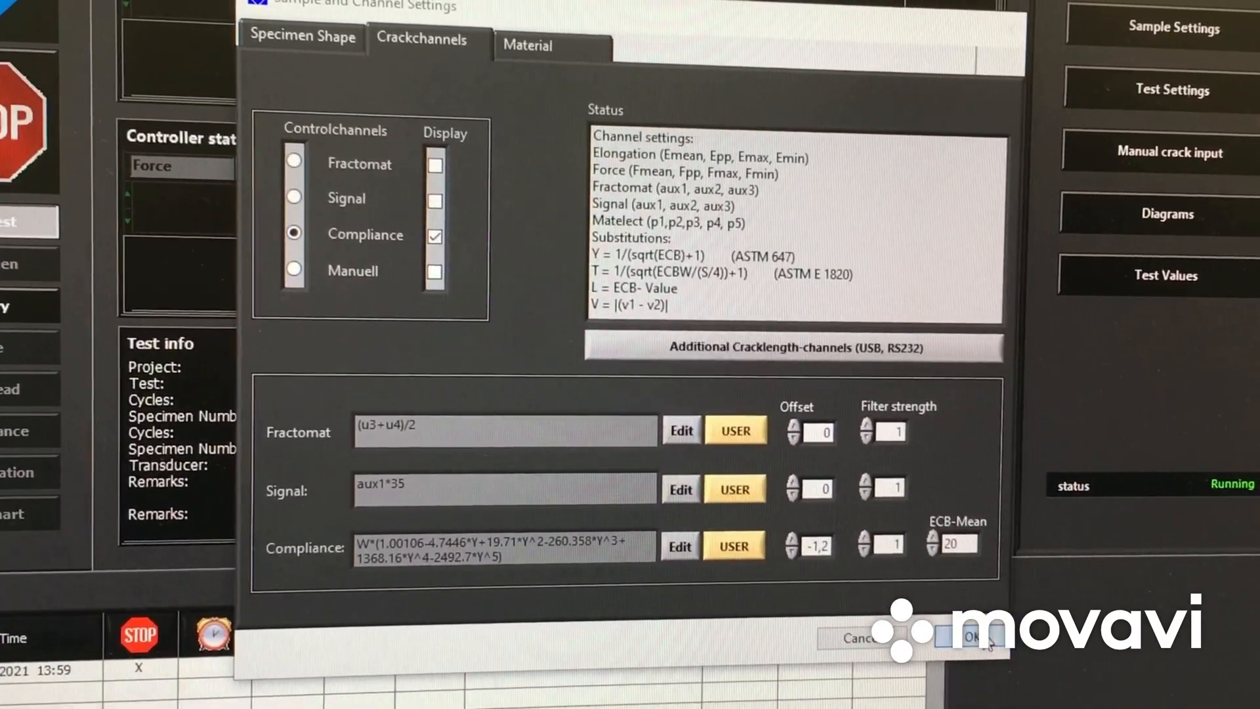
# Confirm the channel settings with OK, revealing the live da/dN, delta-K and crack length displays.
pyautogui.click(975, 638)
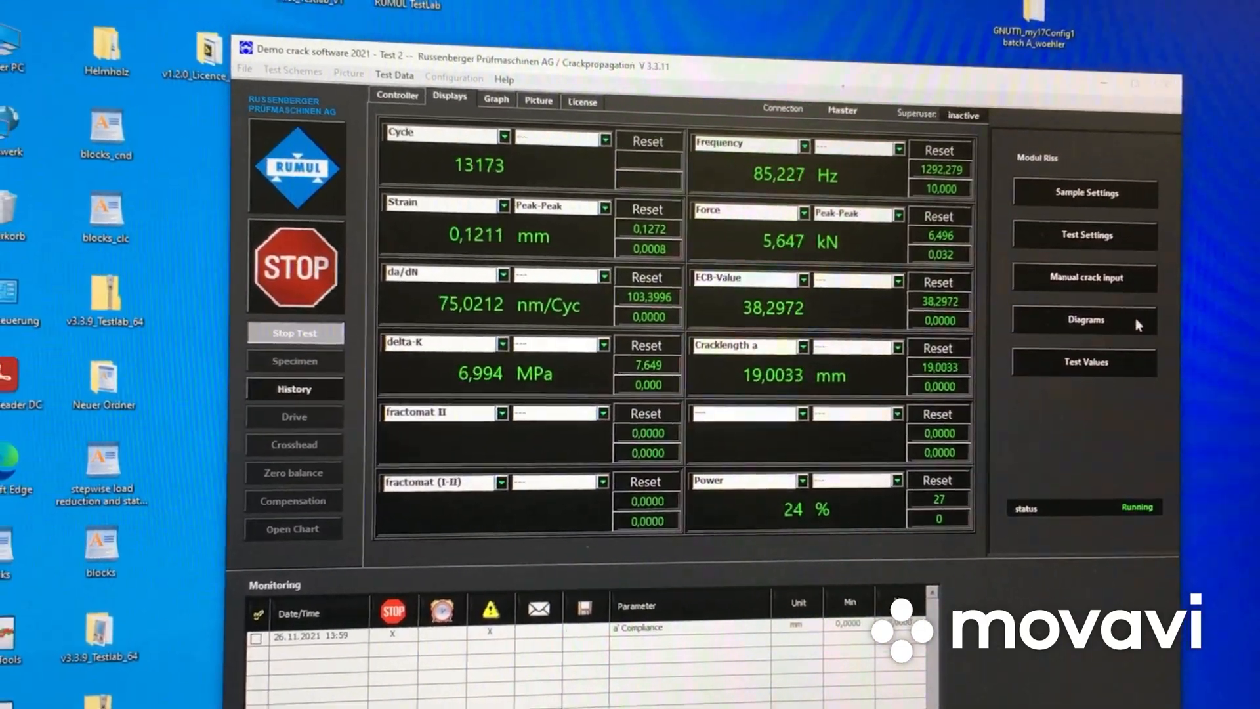
# Return to the Controller overview showing loads and crack length near 19.12 mm.
pyautogui.click(1083, 320)
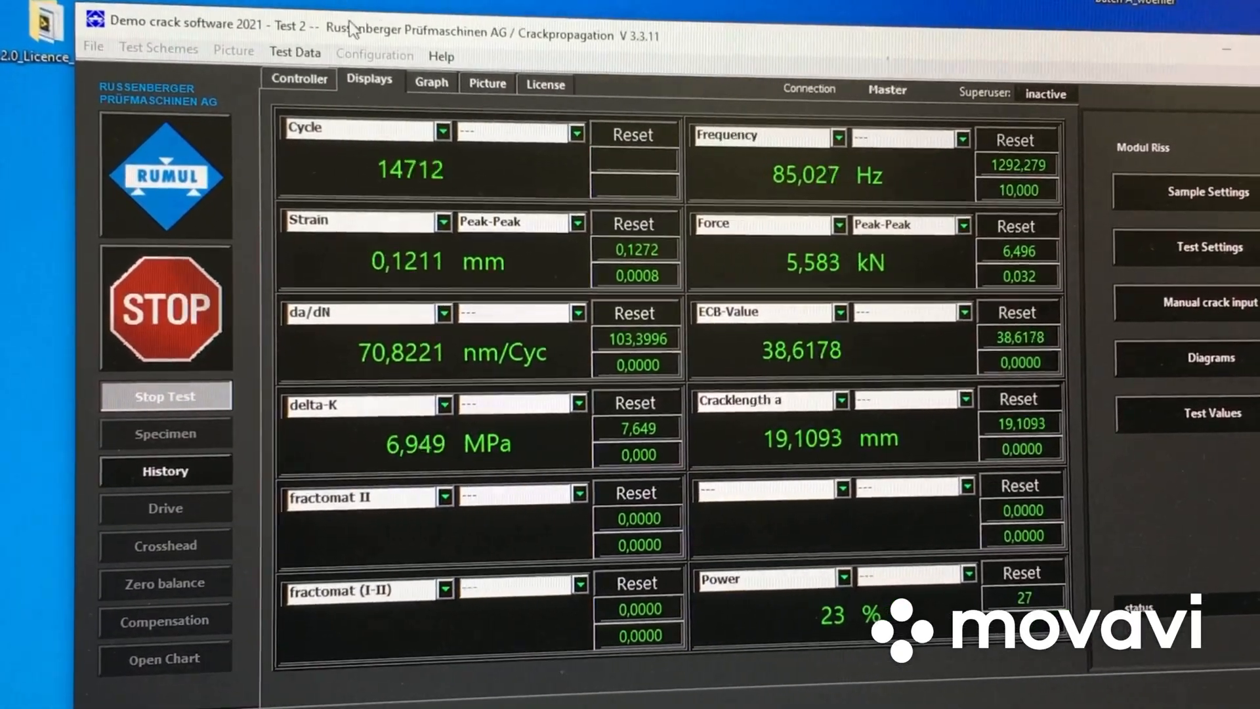
pyautogui.click(298, 79)
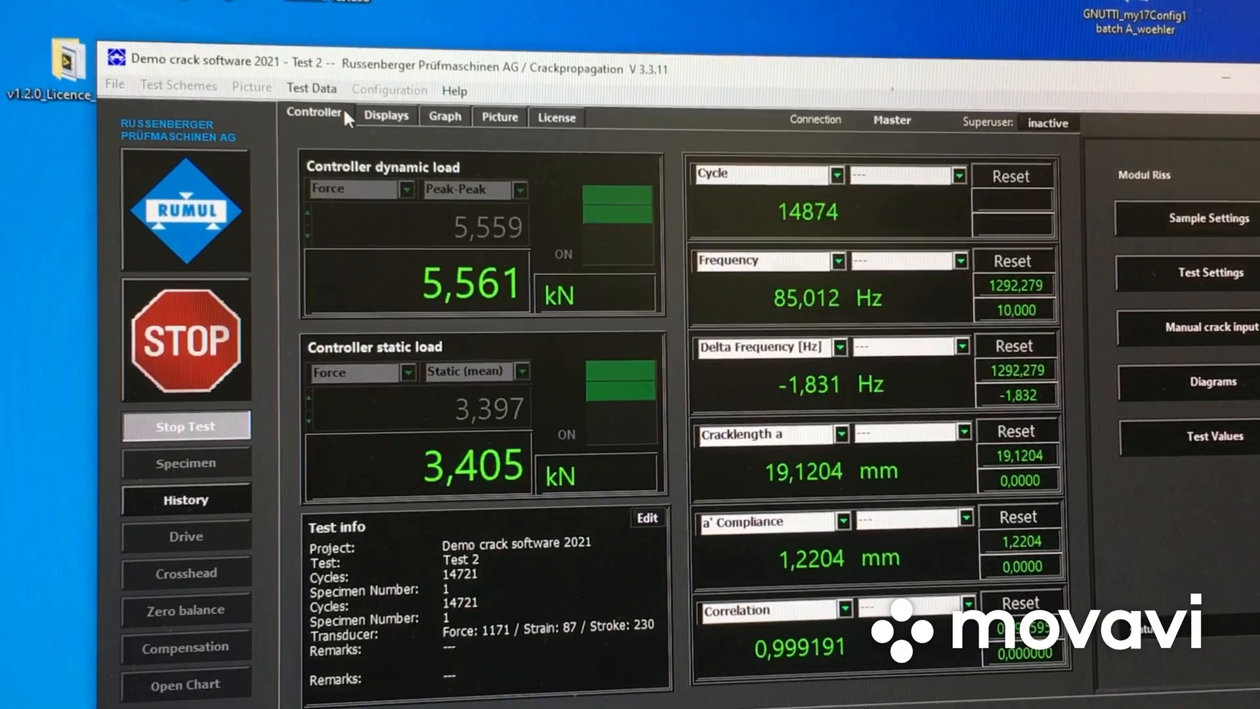